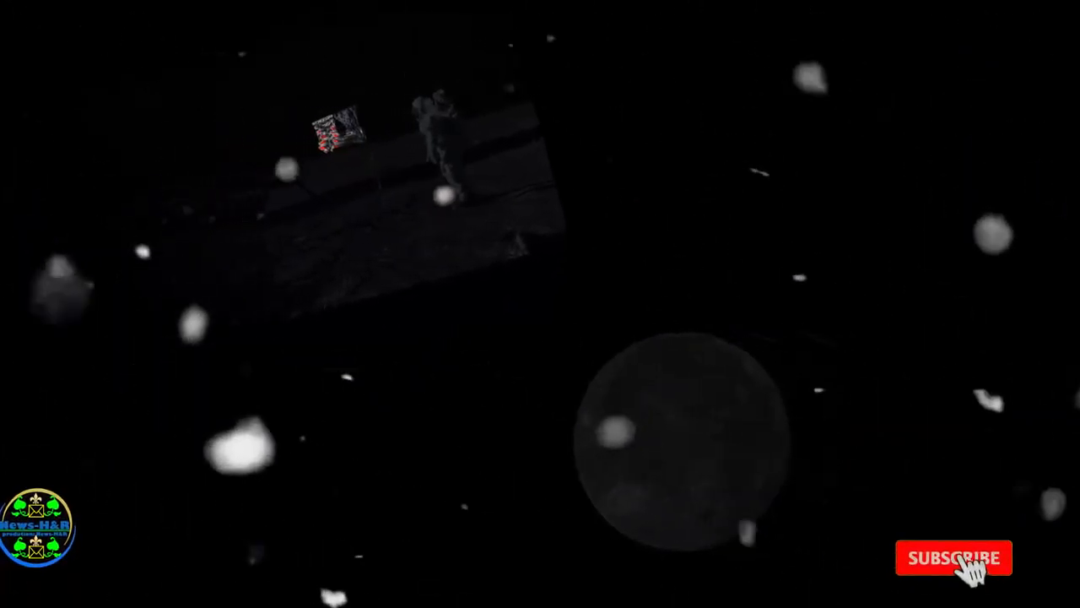
{"action": "left_click", "coordinate": [953, 557]}
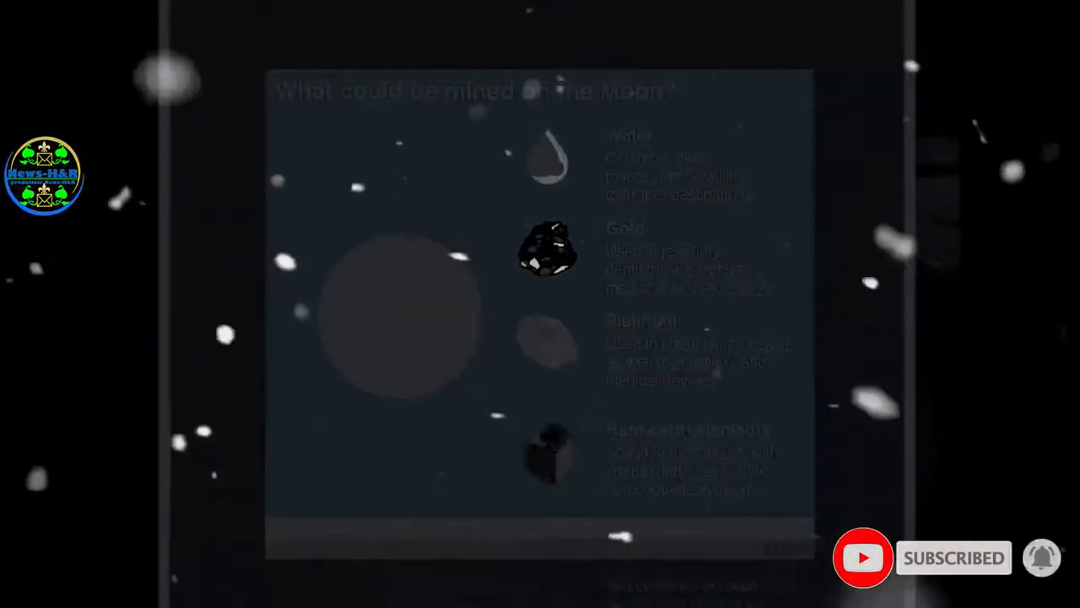